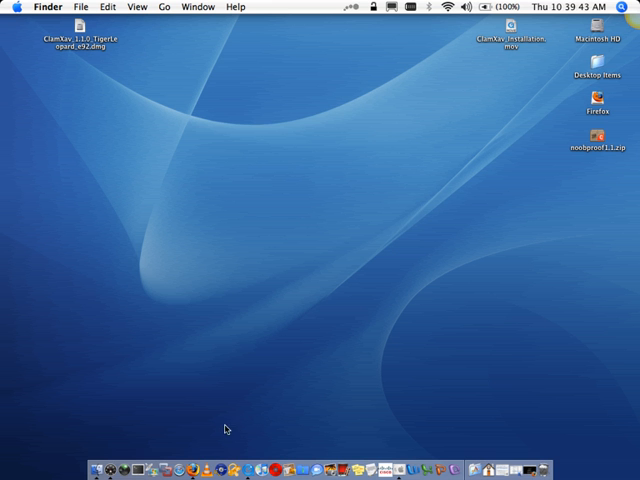
{"action": "mouse_move", "coordinate": [176, 464]}
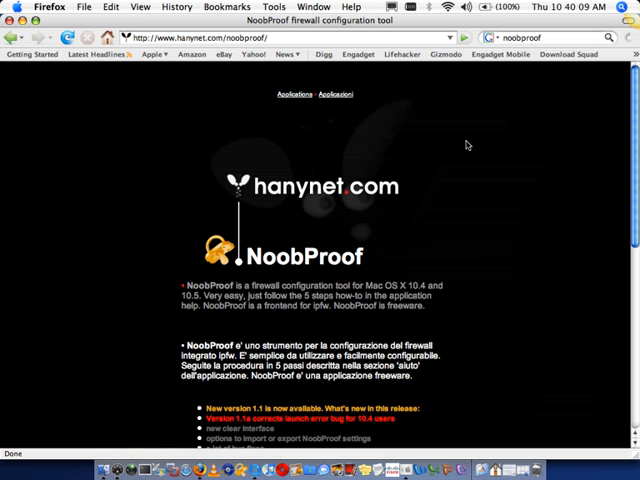
Step: Download the NoobProof 1.1a archive from the download link lower on the page
{"action": "scroll", "scroll_direction": "down", "scroll_amount": 3}
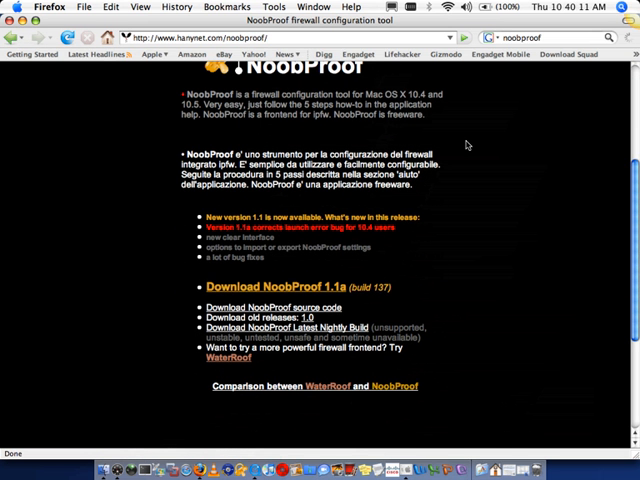
{"action": "mouse_move", "coordinate": [348, 228]}
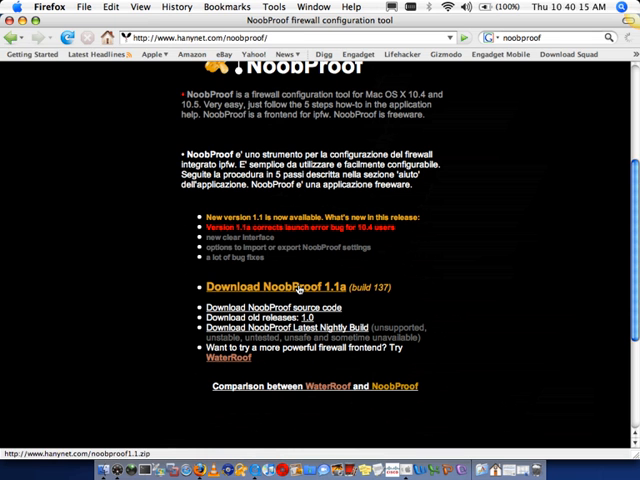
{"action": "left_click", "coordinate": [272, 288]}
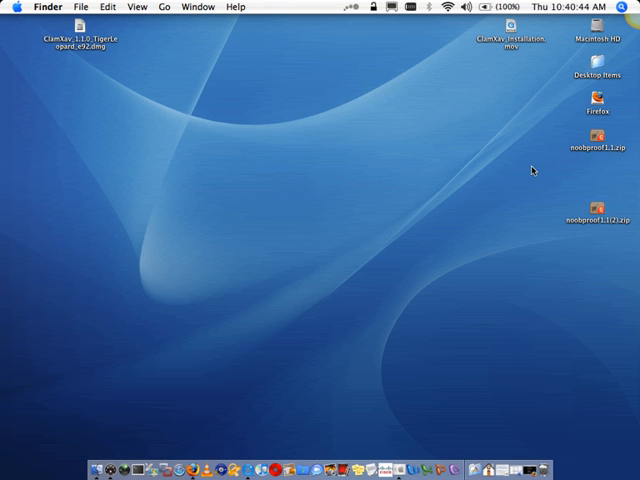
{"action": "mouse_move", "coordinate": [356, 218]}
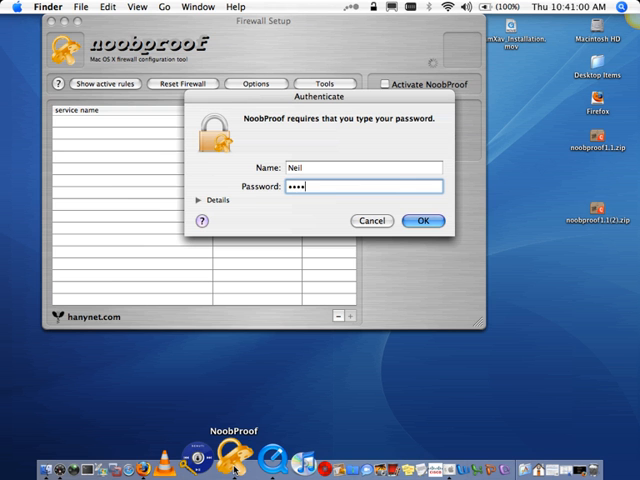
Step: Submit the administrator password and dismiss the firewall-active status notice
{"action": "left_click", "coordinate": [422, 220]}
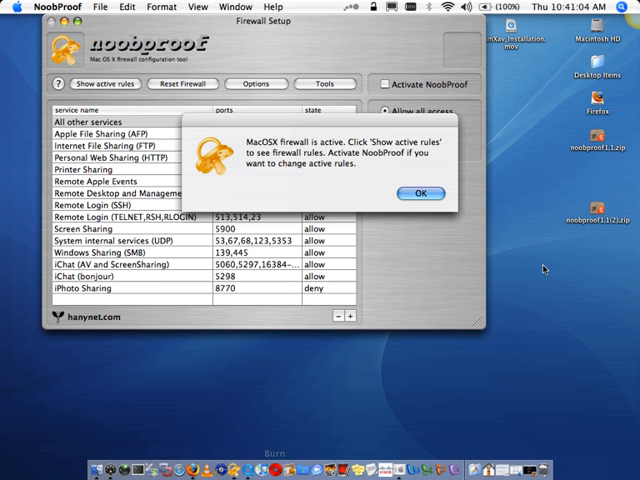
{"action": "mouse_move", "coordinate": [448, 170]}
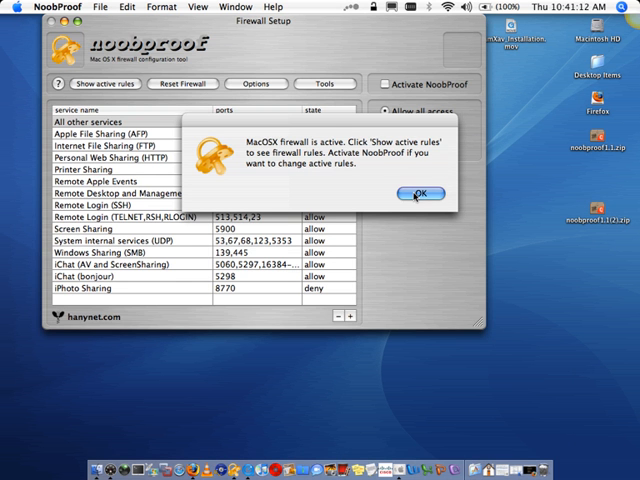
{"action": "left_click", "coordinate": [416, 194]}
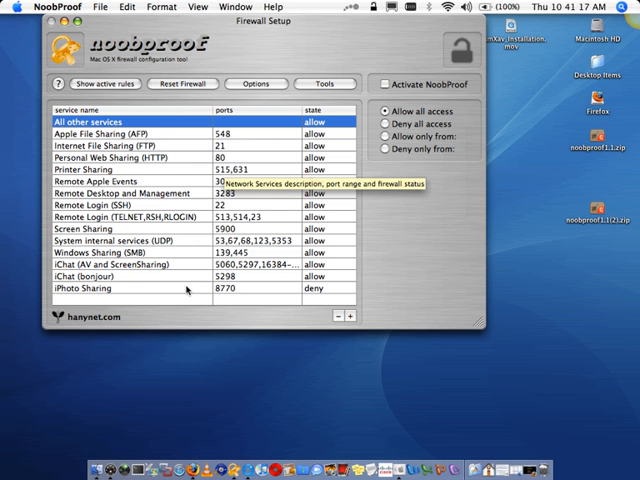
{"action": "mouse_move", "coordinate": [458, 246]}
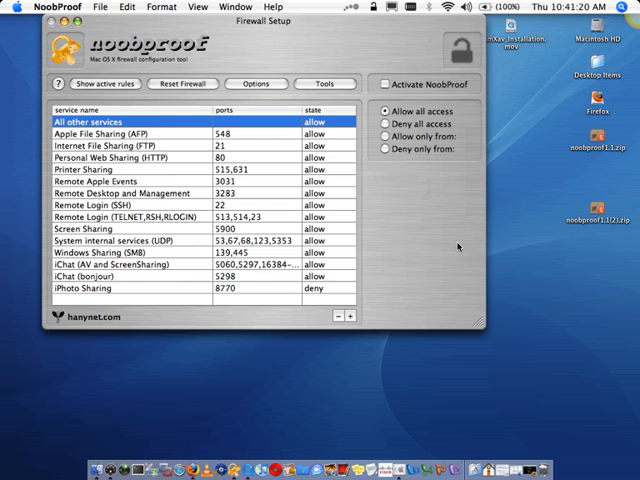
{"action": "mouse_move", "coordinate": [478, 324]}
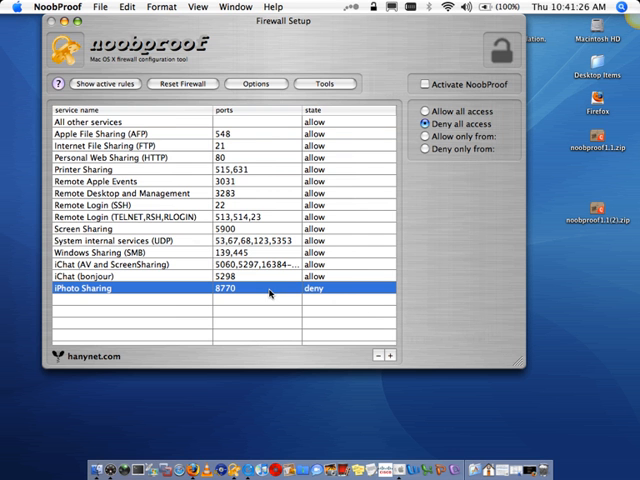
{"action": "mouse_move", "coordinate": [296, 290]}
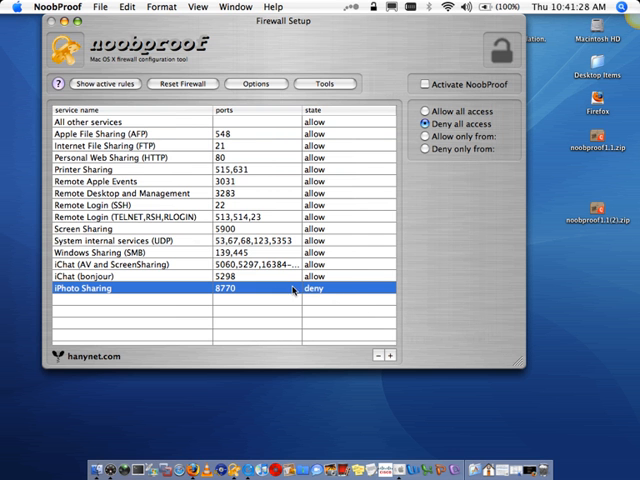
{"action": "mouse_move", "coordinate": [332, 292]}
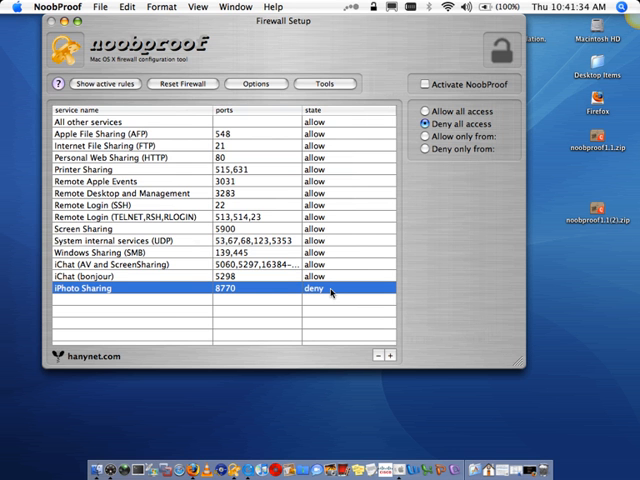
{"action": "mouse_move", "coordinate": [384, 202]}
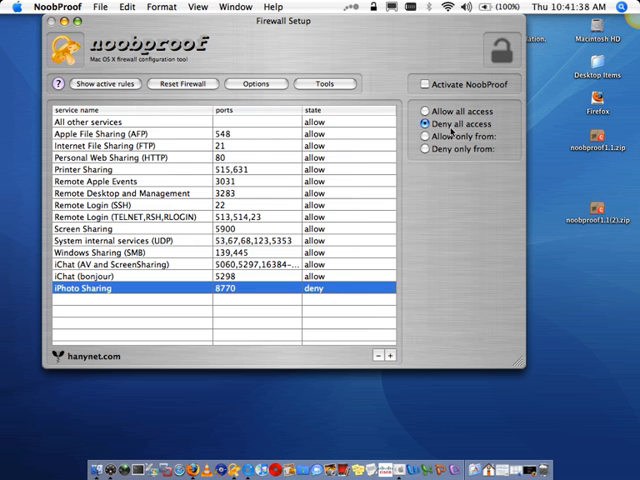
{"action": "mouse_move", "coordinate": [258, 264]}
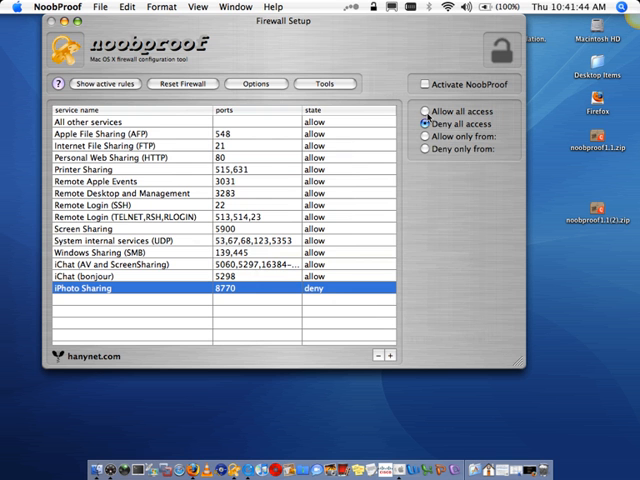
Step: Switch iPhoto Sharing (port 8770) to 'Deny only from', then back to 'Allow all access'
{"action": "left_click", "coordinate": [428, 150]}
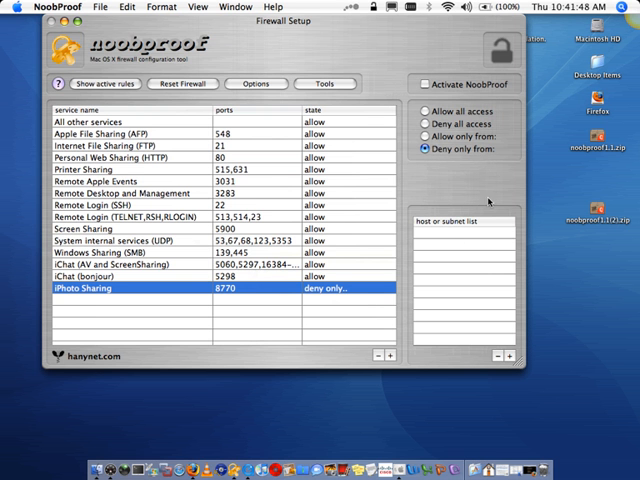
{"action": "mouse_move", "coordinate": [504, 192]}
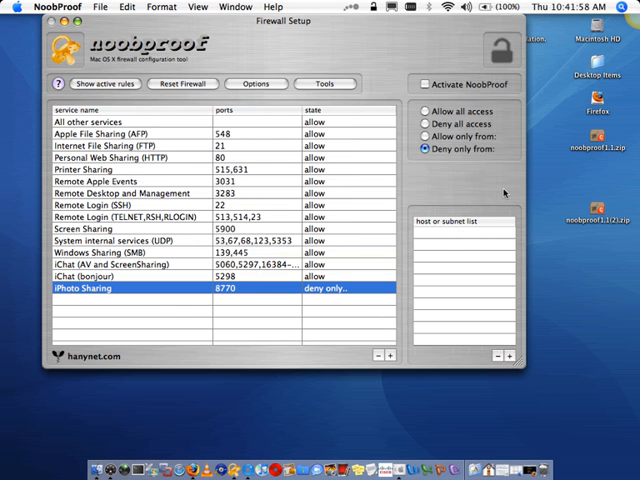
{"action": "left_click", "coordinate": [422, 136]}
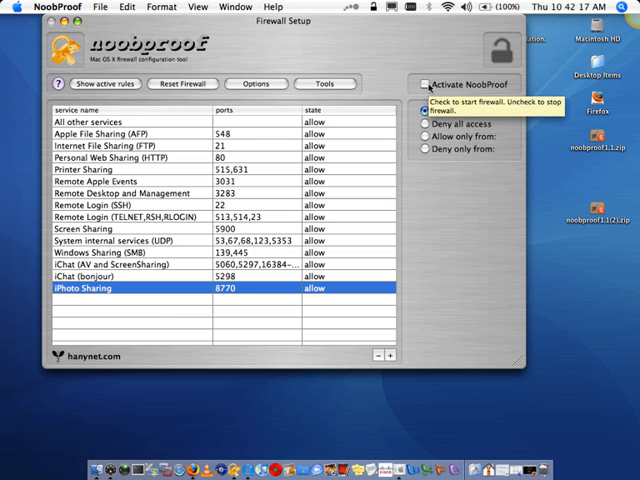
Step: Tick 'Activate NoobProof' so the firewall runs with the current rules
{"action": "left_click", "coordinate": [432, 84]}
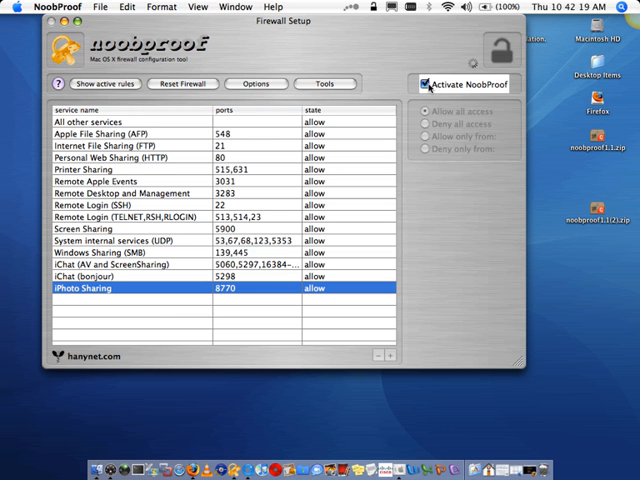